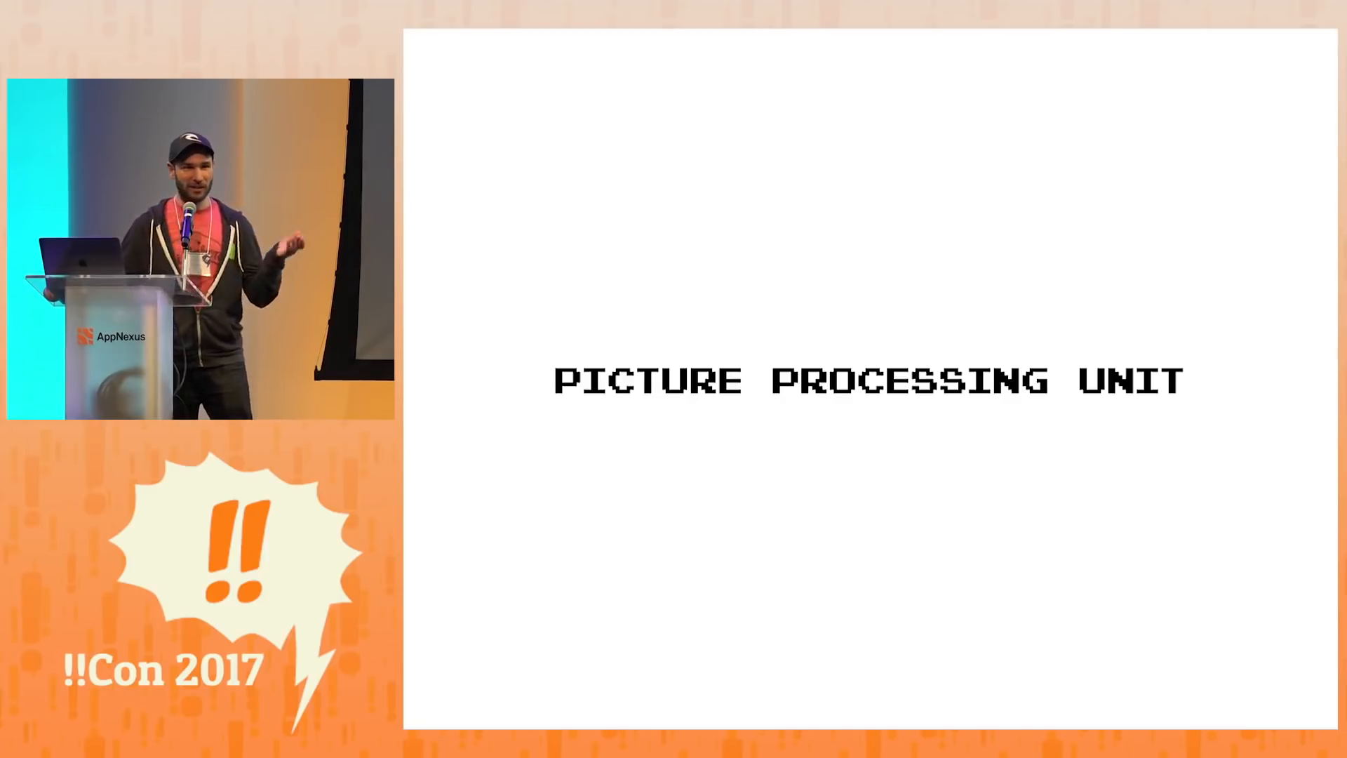
pyautogui.press('Right')
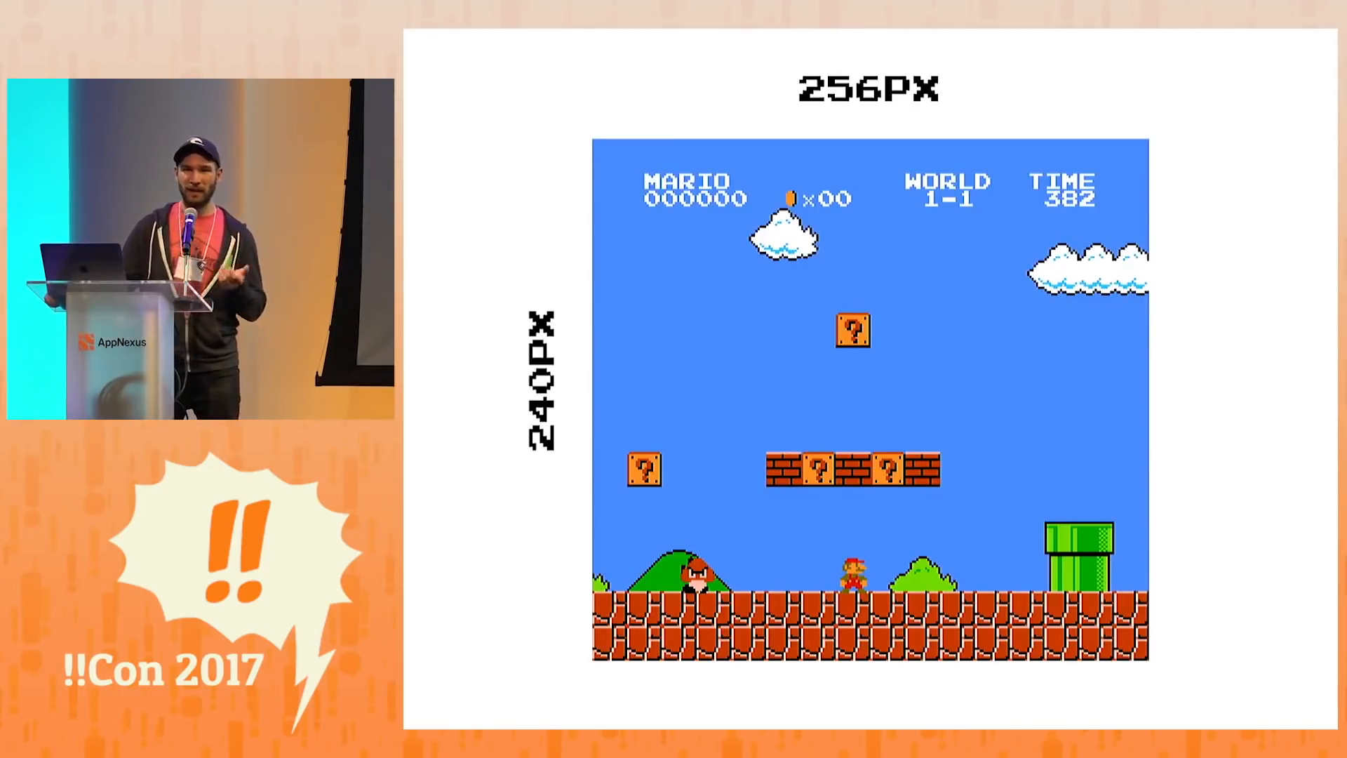